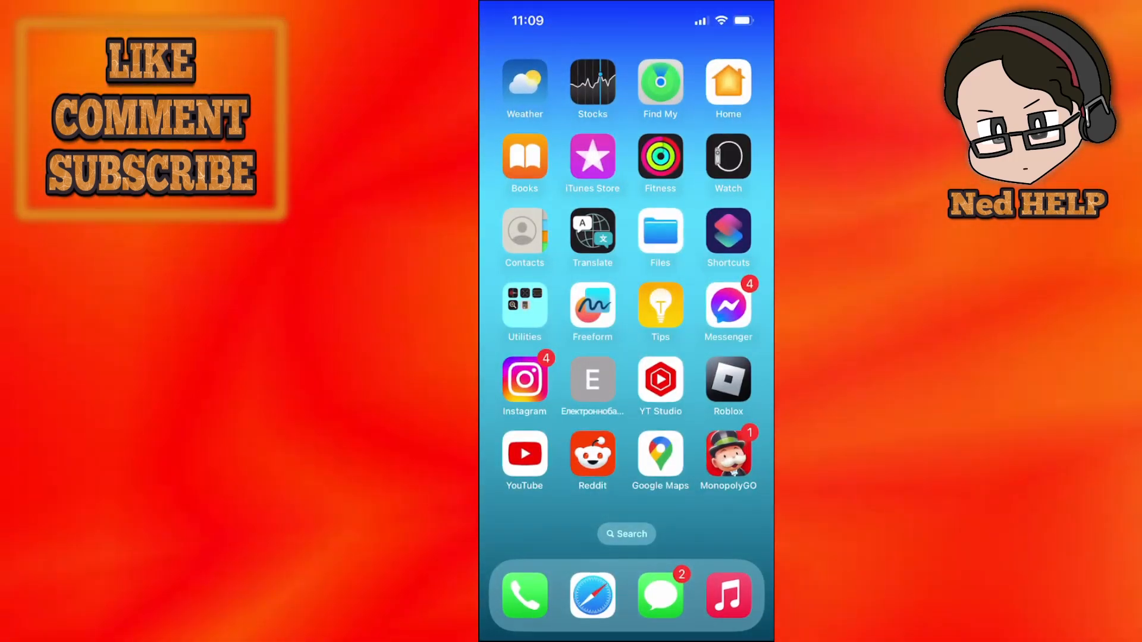
Swipe back to the first Home Screen page with the weather and photos widgets.
{"action": "scroll", "scroll_direction": "left", "scroll_amount": 3}
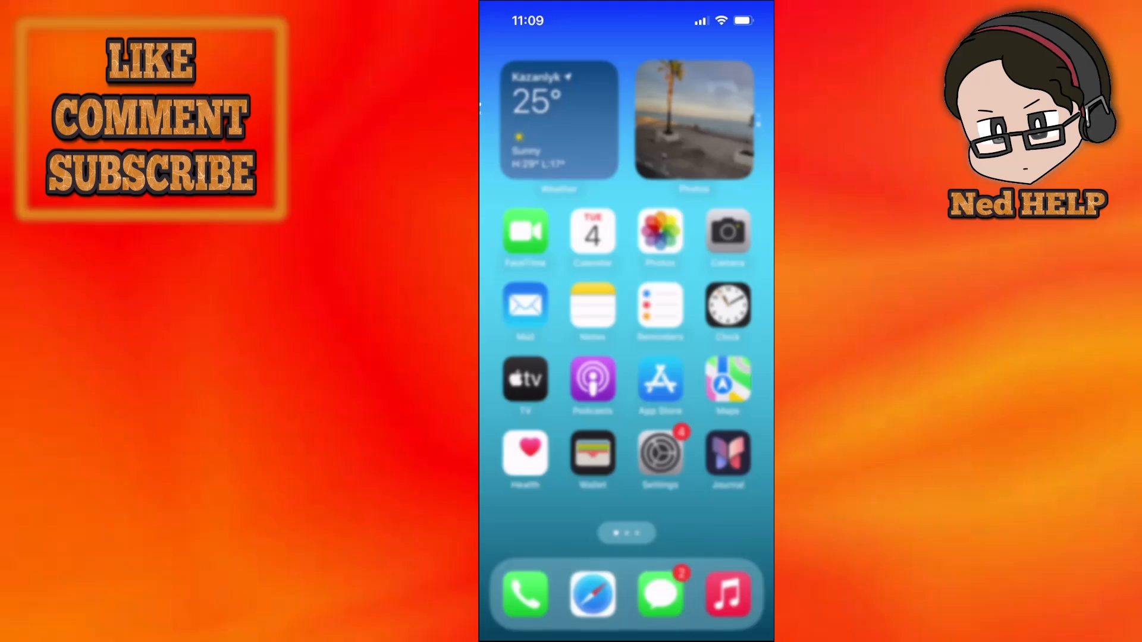
Open Settings and search for "Off" to find Offload Unused Apps.
{"action": "left_click", "coordinate": [658, 455]}
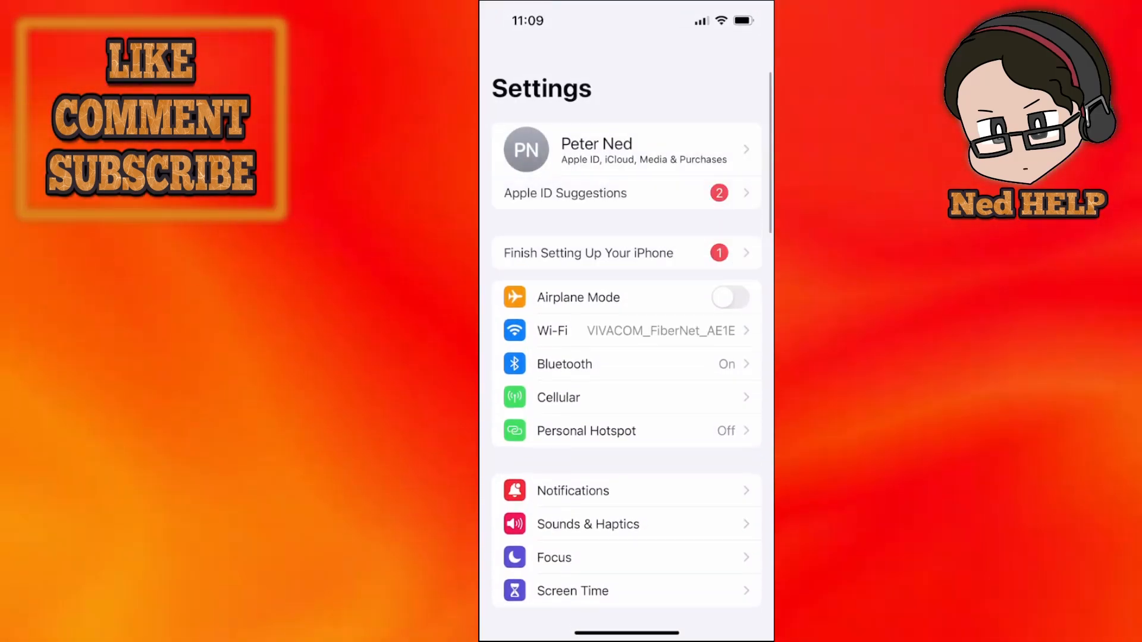
{"action": "scroll", "scroll_direction": "down", "scroll_amount": 3}
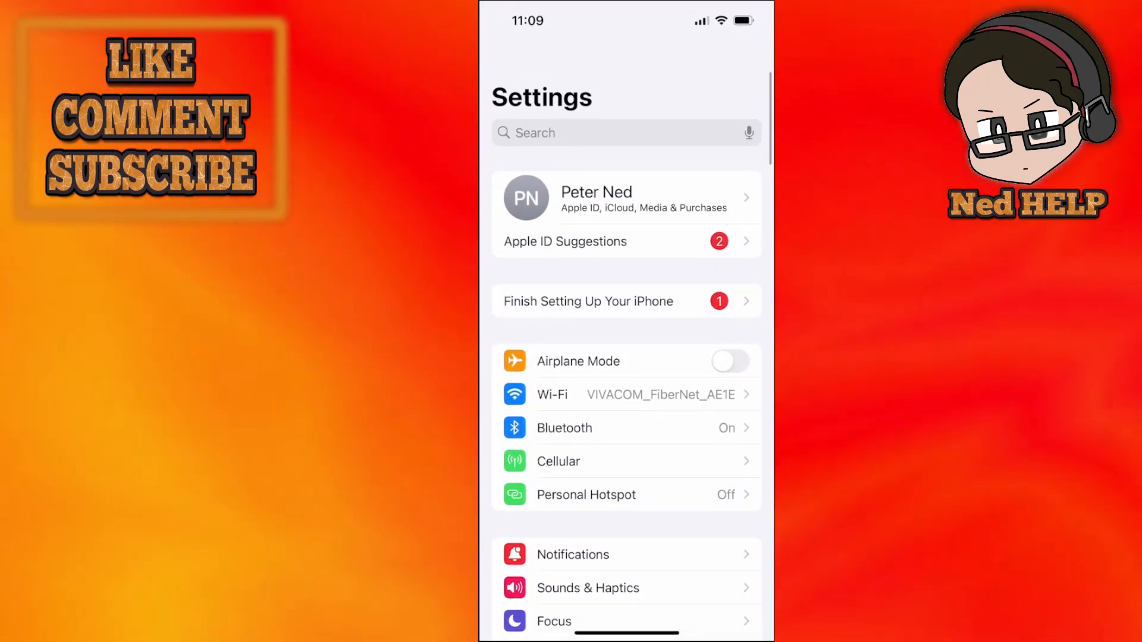
{"action": "left_click", "coordinate": [612, 133]}
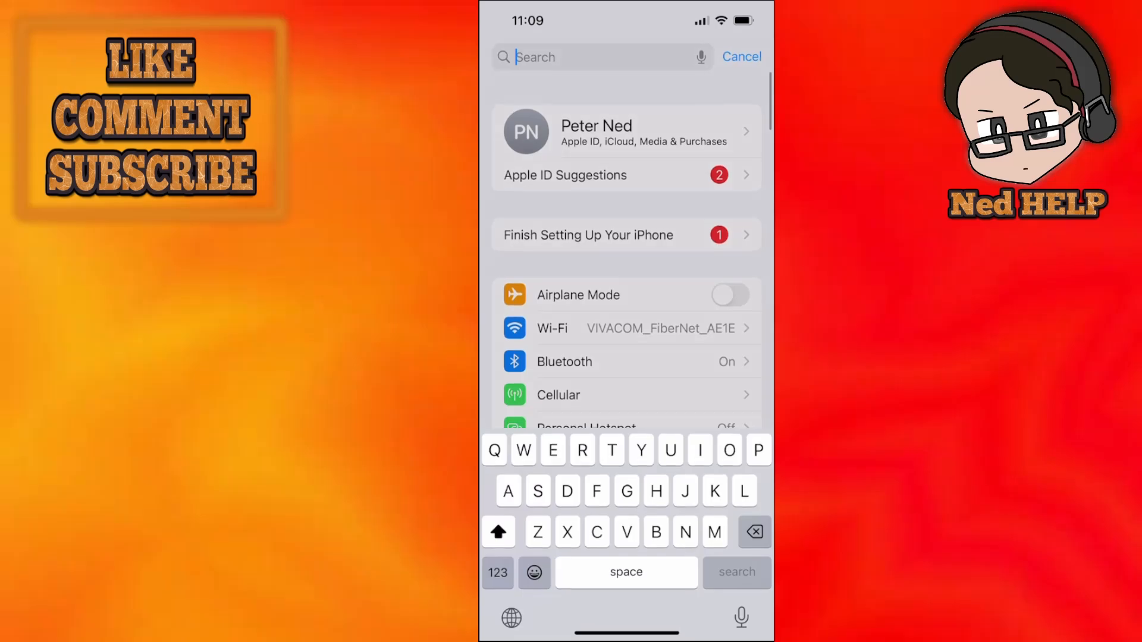
{"action": "type", "text": "Offlo"}
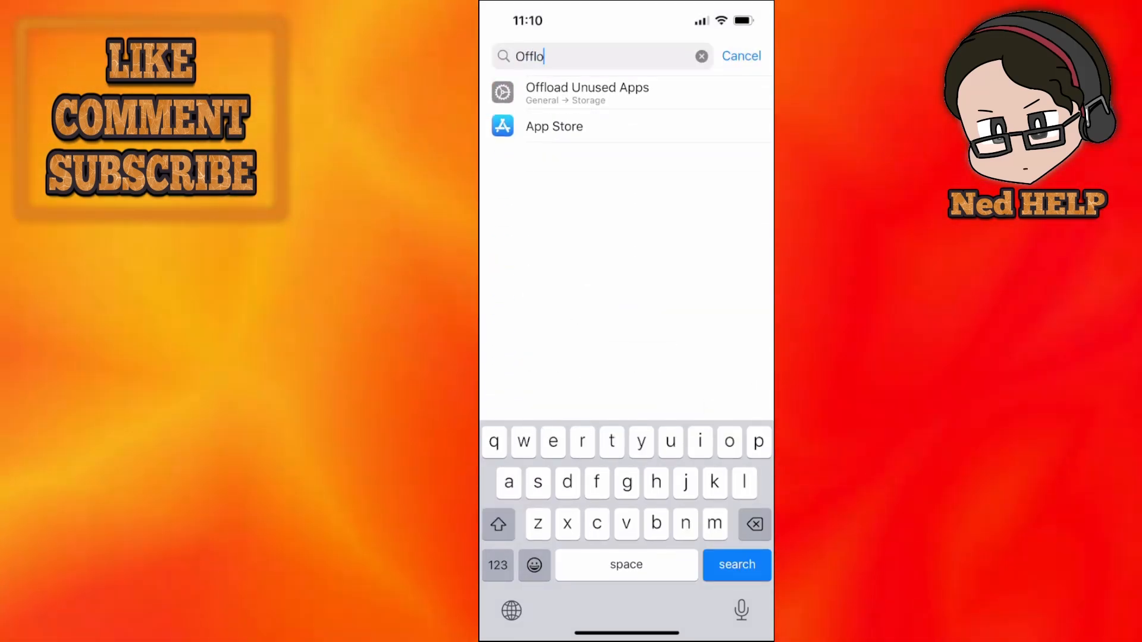
Open iPhone Storage from the search result and select Roblox from the app list.
{"action": "left_click", "coordinate": [586, 87]}
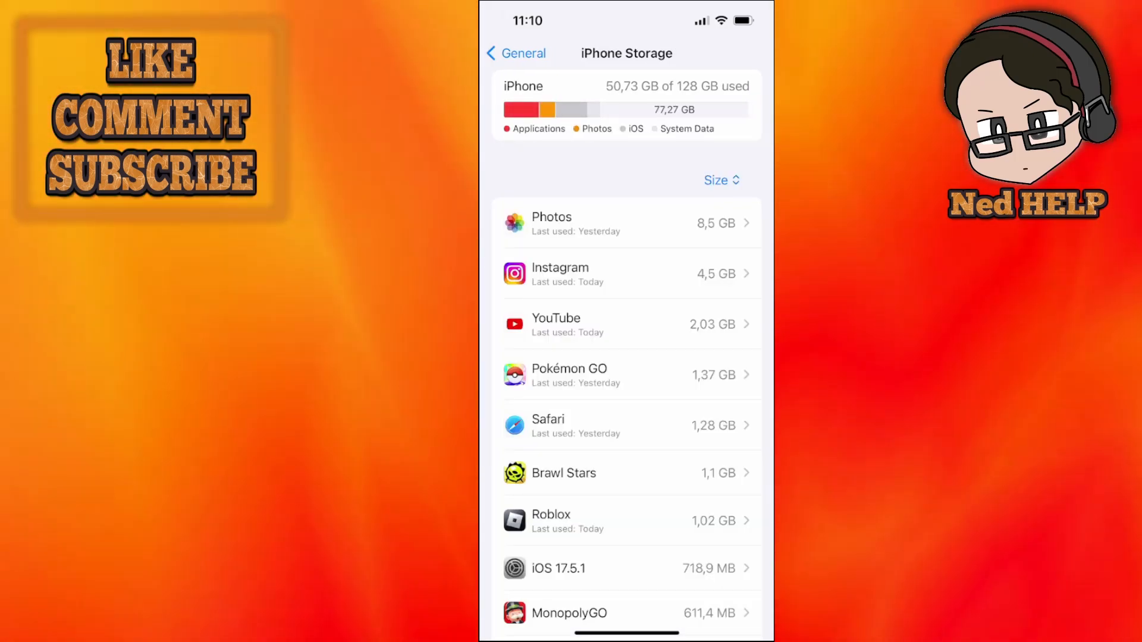
{"action": "scroll", "scroll_direction": "down", "scroll_amount": 3}
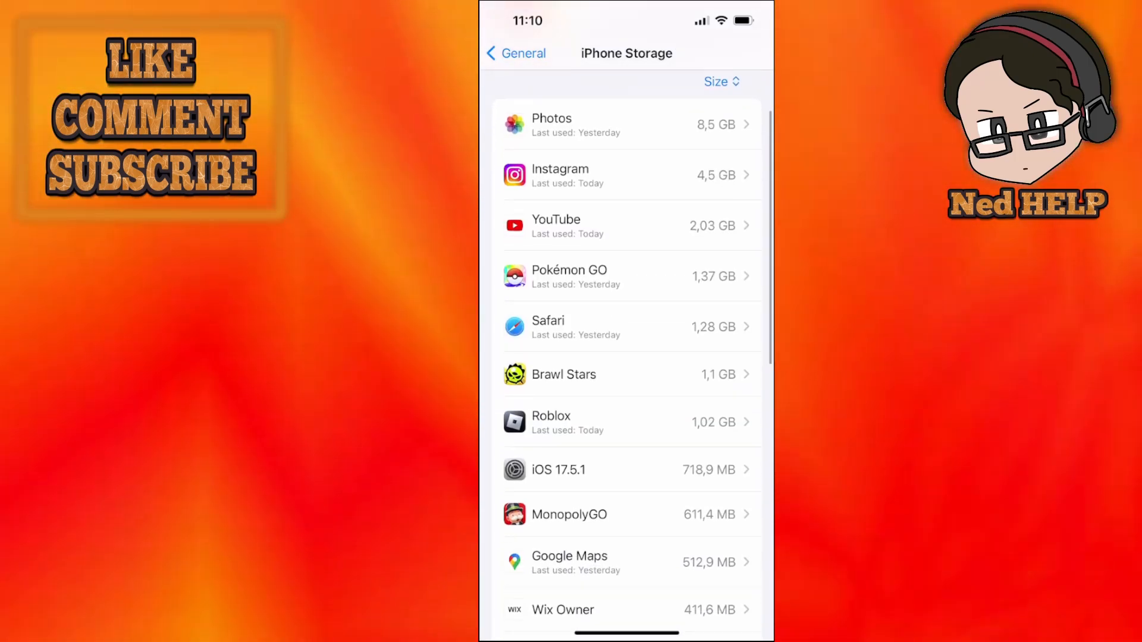
{"action": "left_click", "coordinate": [626, 422]}
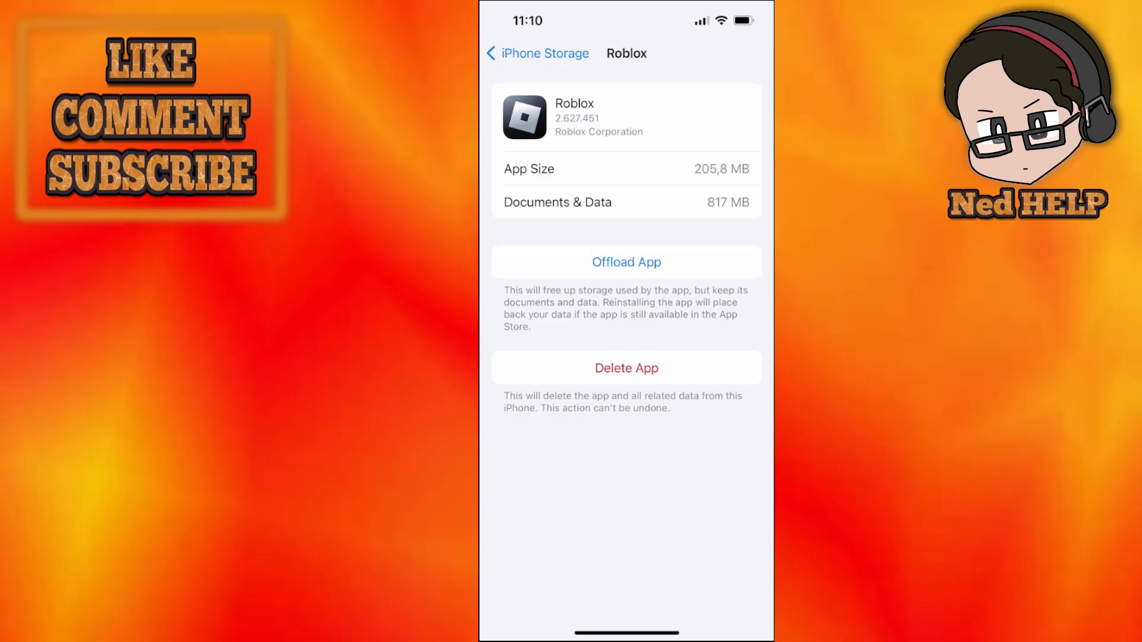
Offload Roblox and confirm in the Offload App sheet.
{"action": "left_click", "coordinate": [625, 262]}
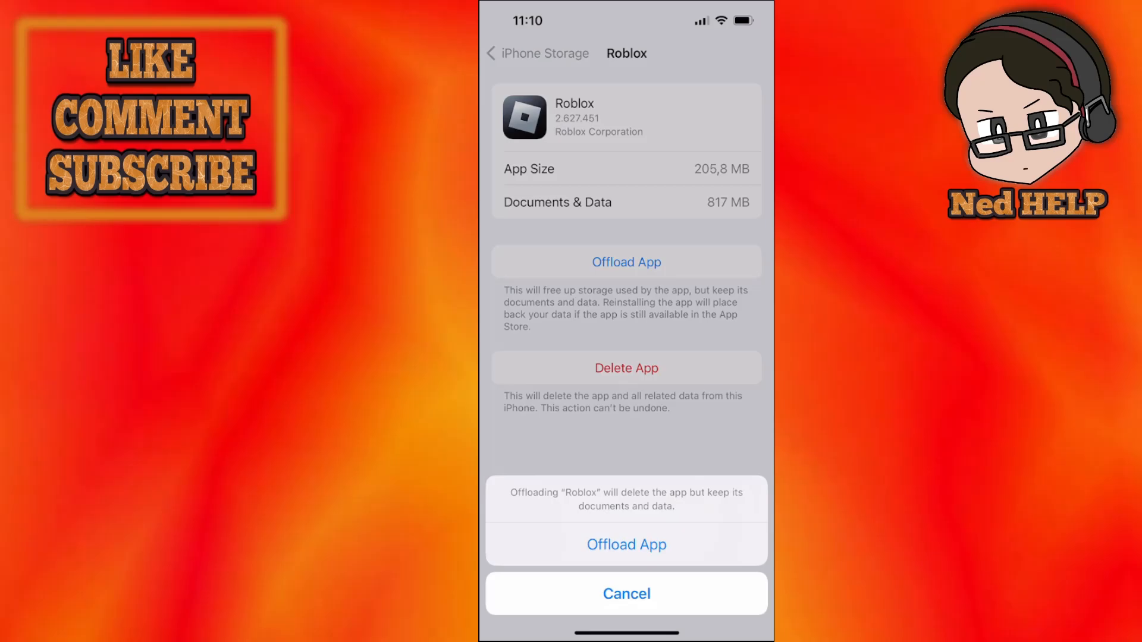
{"action": "left_click", "coordinate": [625, 544]}
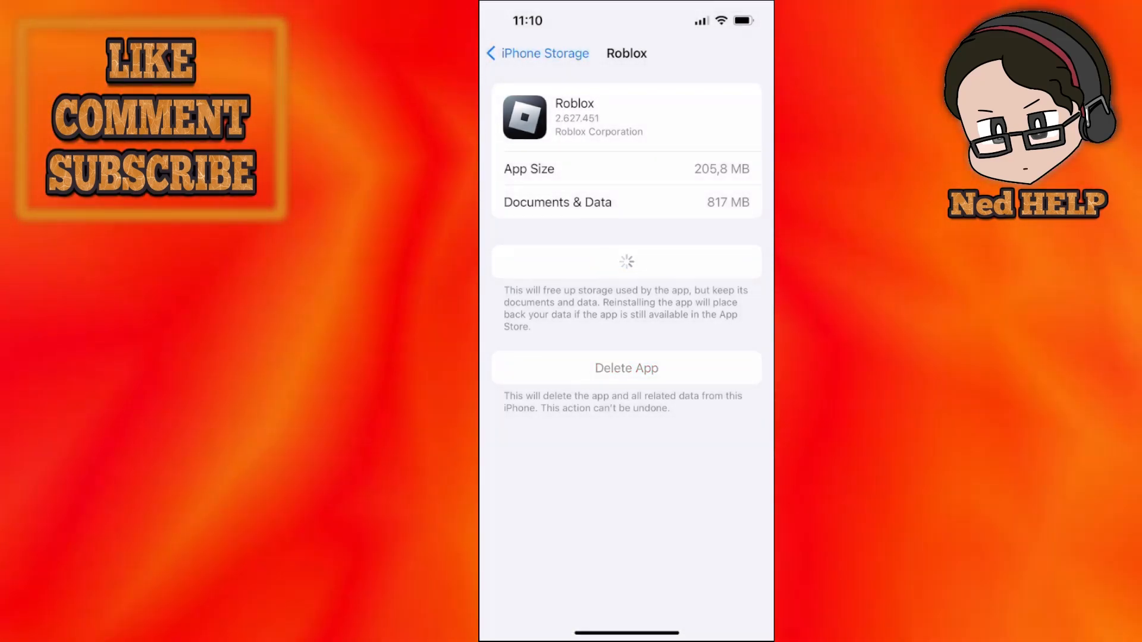
Reinstall the offloaded Roblox app, keeping its 1,02 GB of data.
{"action": "left_click", "coordinate": [625, 262]}
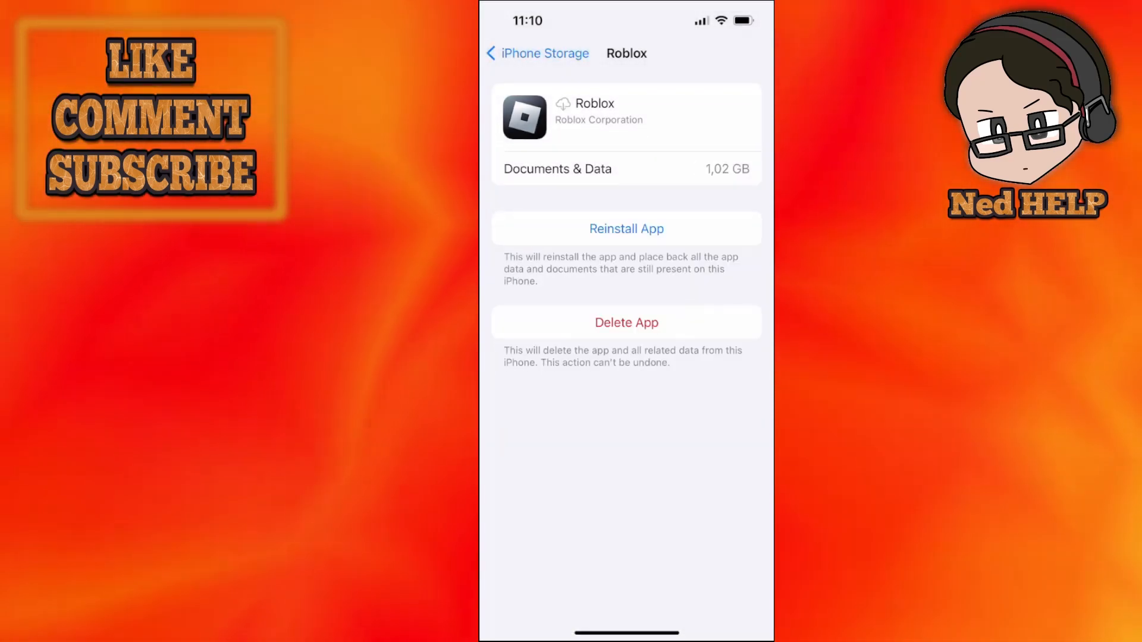
{"action": "left_click", "coordinate": [626, 227]}
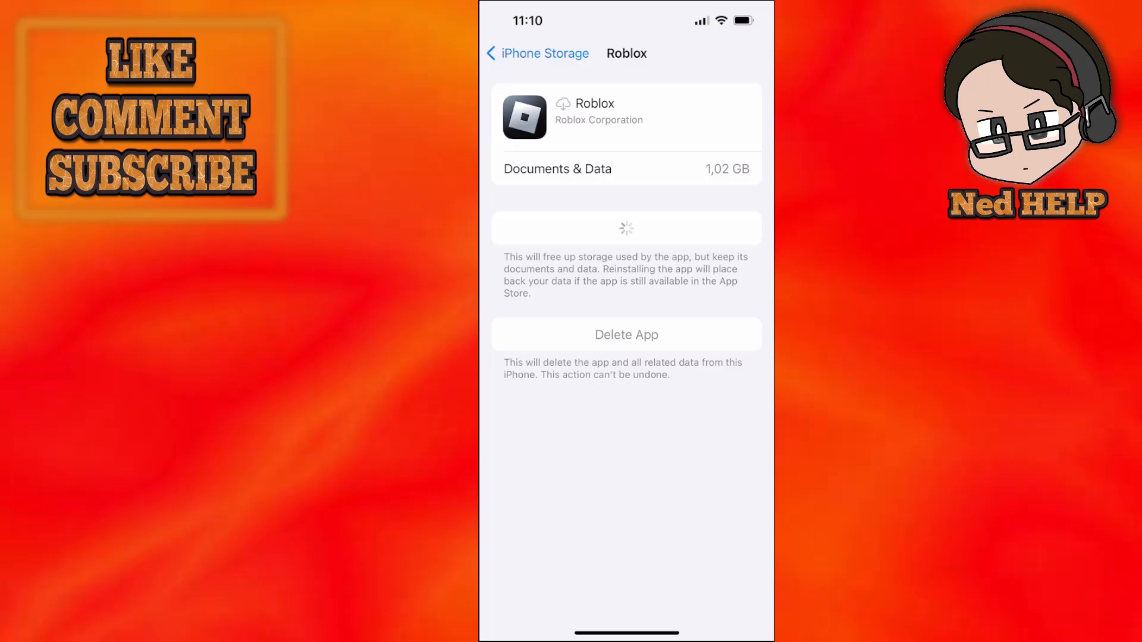